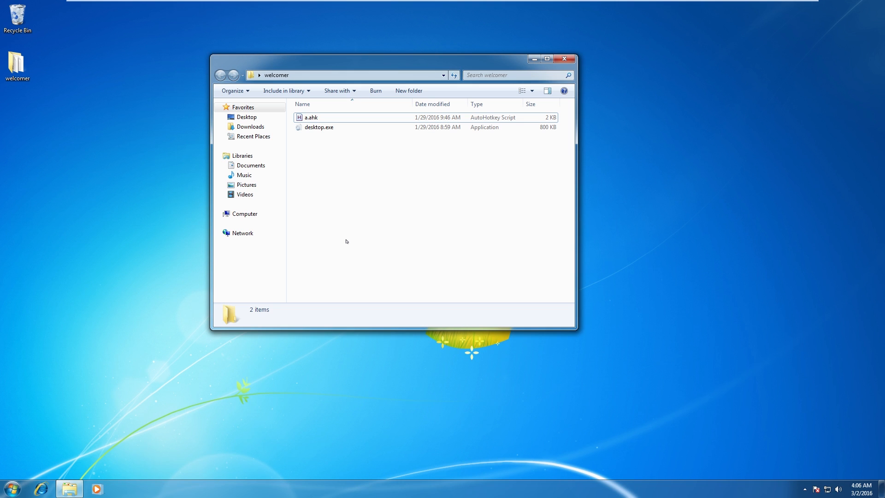
pyautogui.moveTo(359, 190)
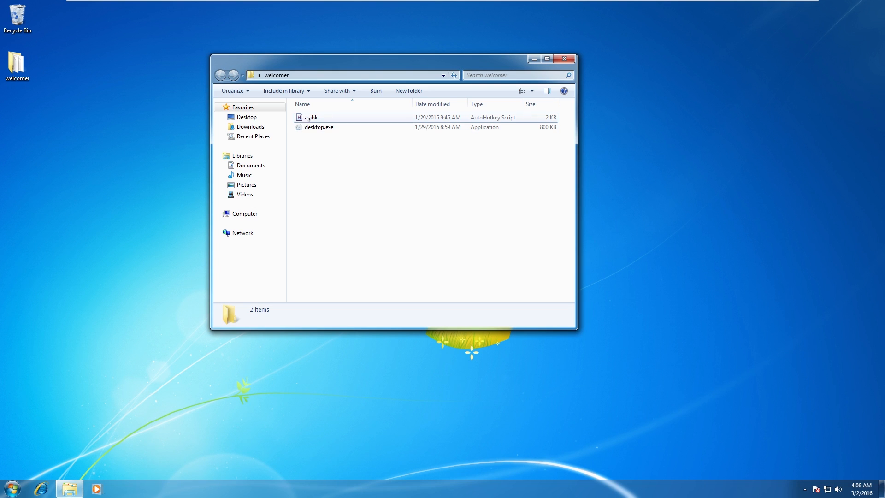
# - Try running desktop.exe, then dismiss the incompatible version error
pyautogui.click(317, 128)
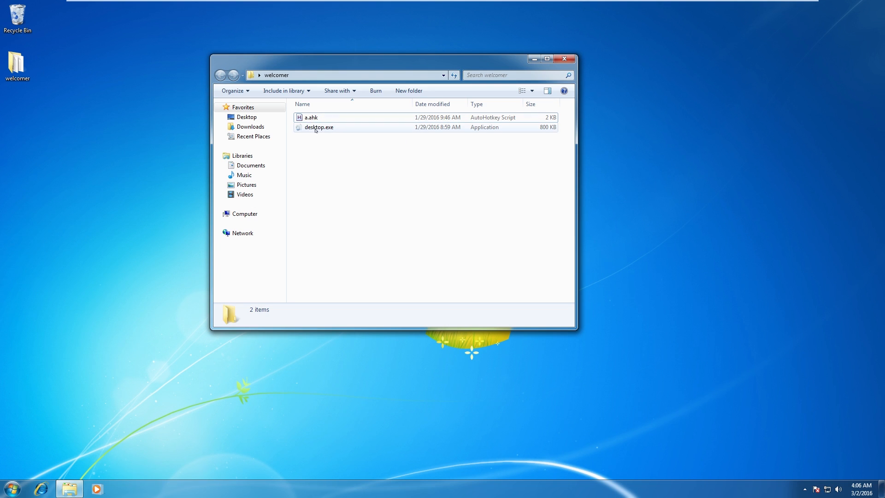
pyautogui.moveTo(318, 127)
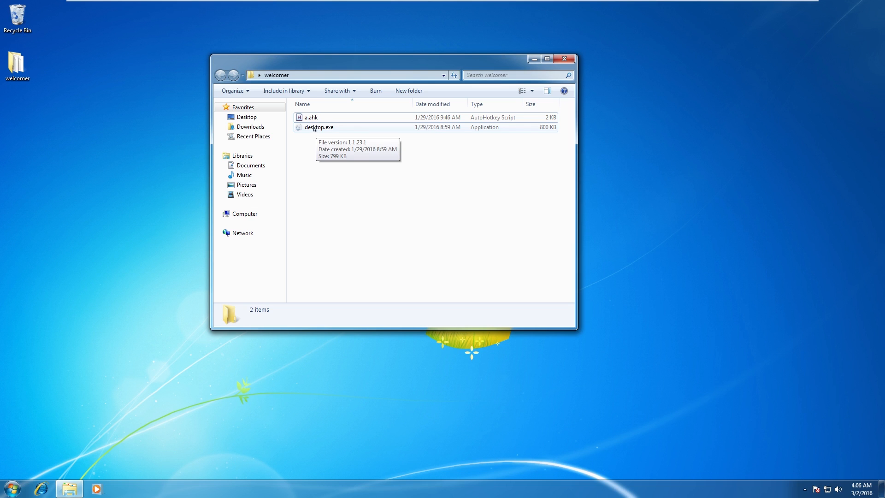
pyautogui.doubleClick(318, 127)
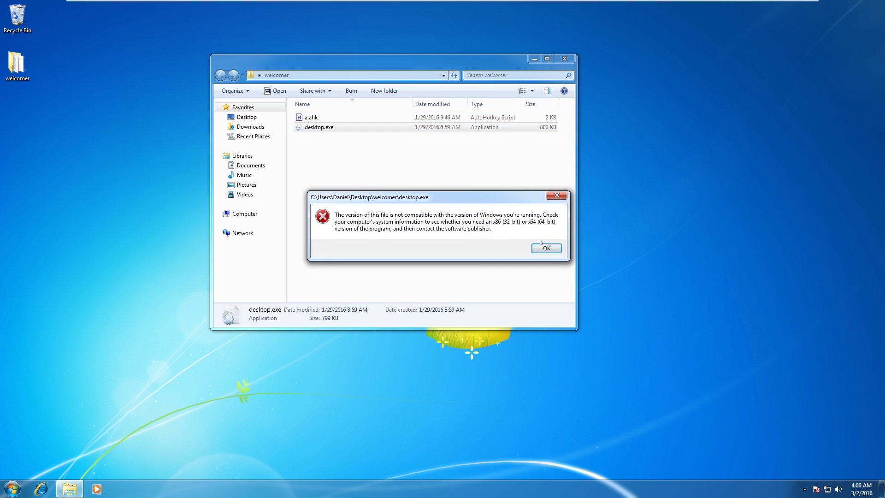
pyautogui.click(545, 248)
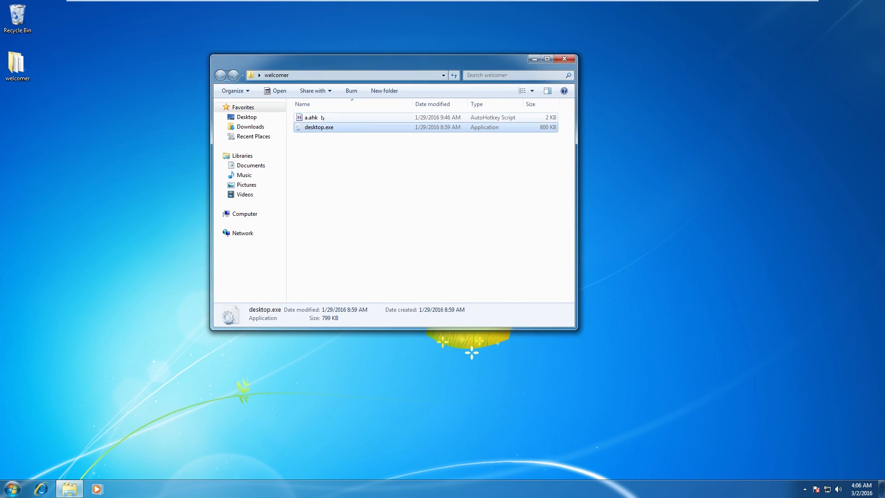
# - Run the a.ahk script so the folder window distorts and drifts
pyautogui.rightClick(310, 116)
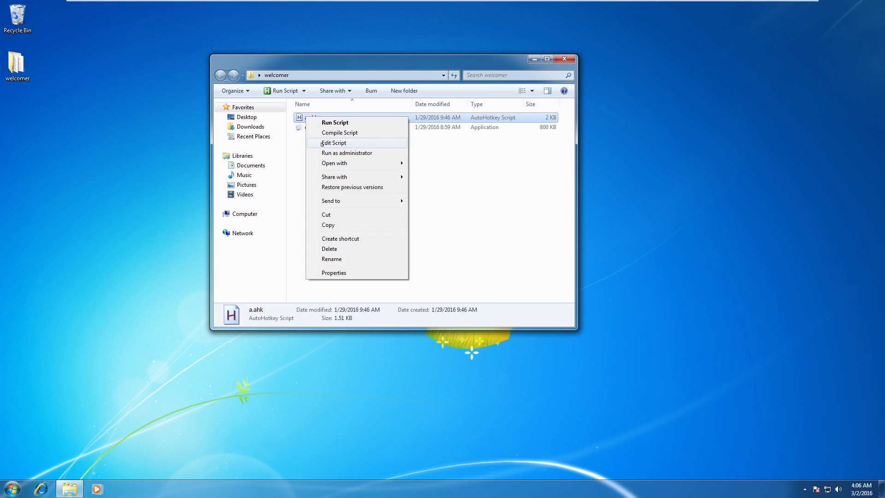
pyautogui.click(334, 143)
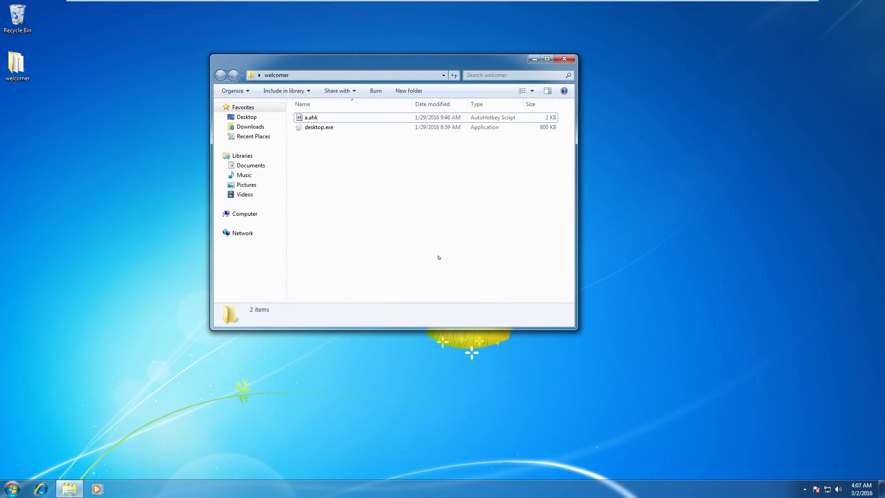
pyautogui.click(311, 116)
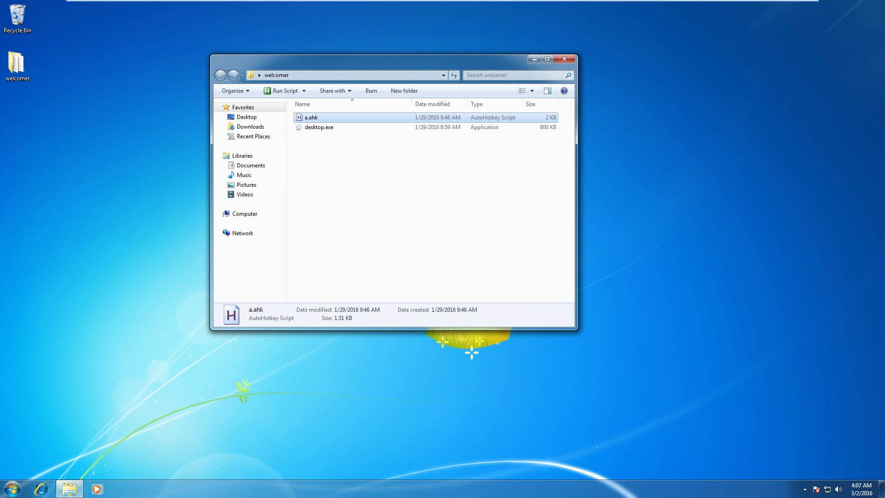
pyautogui.click(395, 226)
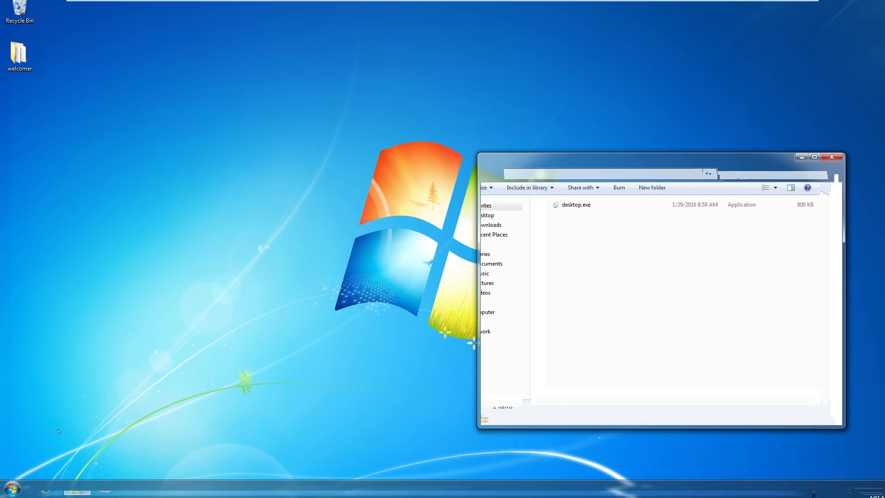
# - Search the Start menu for 'cal' to launch Calculator
pyautogui.click(7, 489)
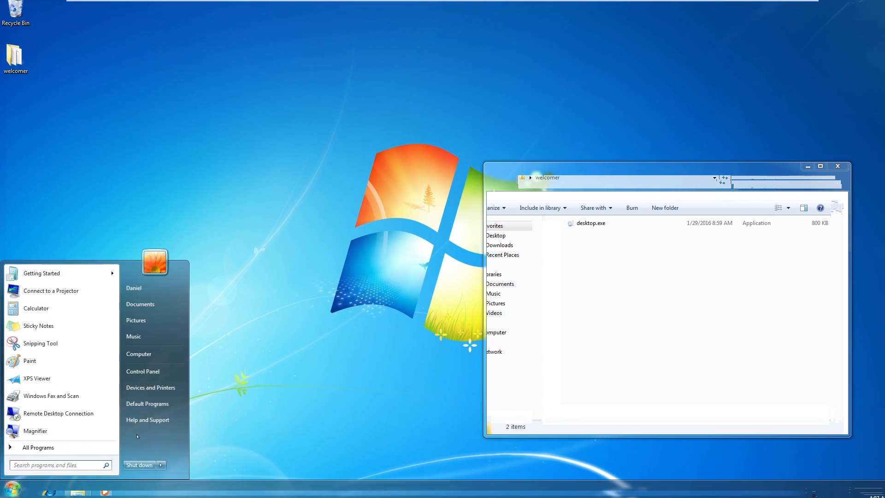
pyautogui.write('cal')
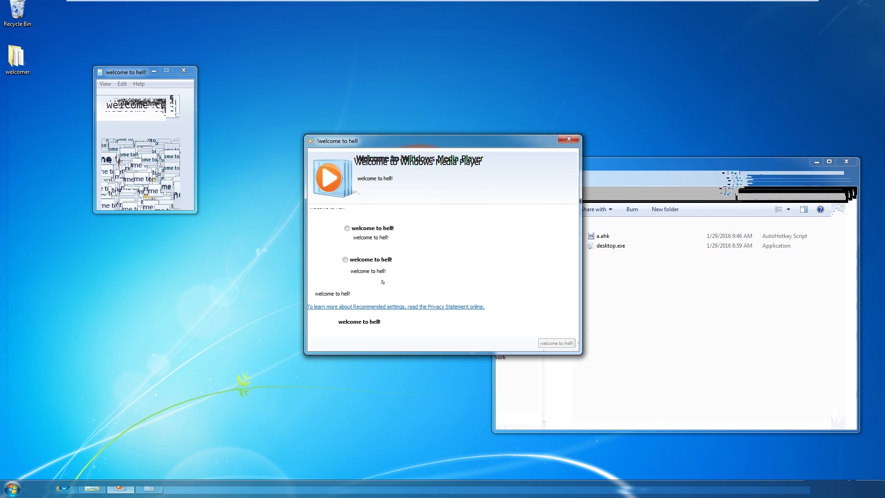
# - Drag the Media Player setup dialog to the left
pyautogui.moveTo(442, 140); pyautogui.dragTo(336, 116)
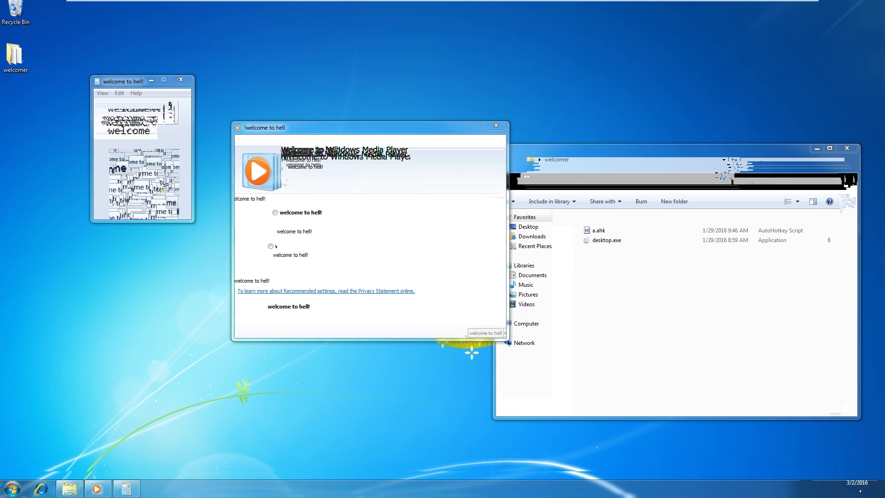
# - Open Change date and time settings from the taskbar clock
pyautogui.click(856, 482)
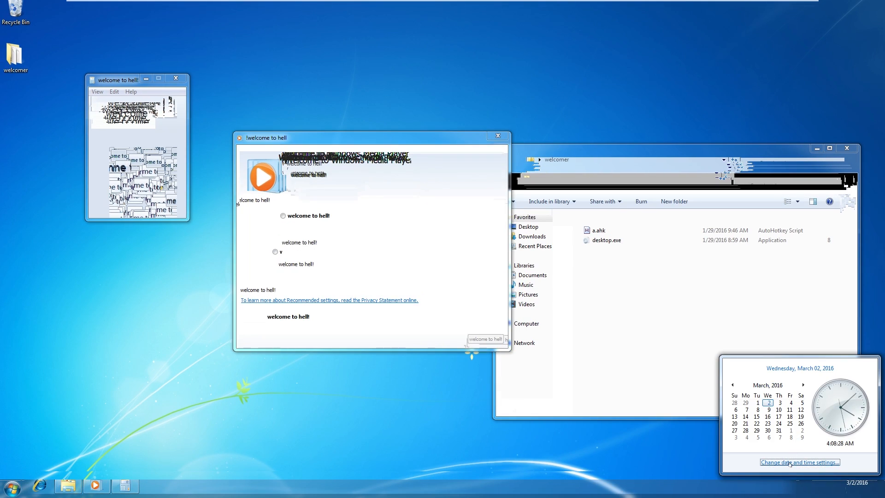
pyautogui.click(800, 462)
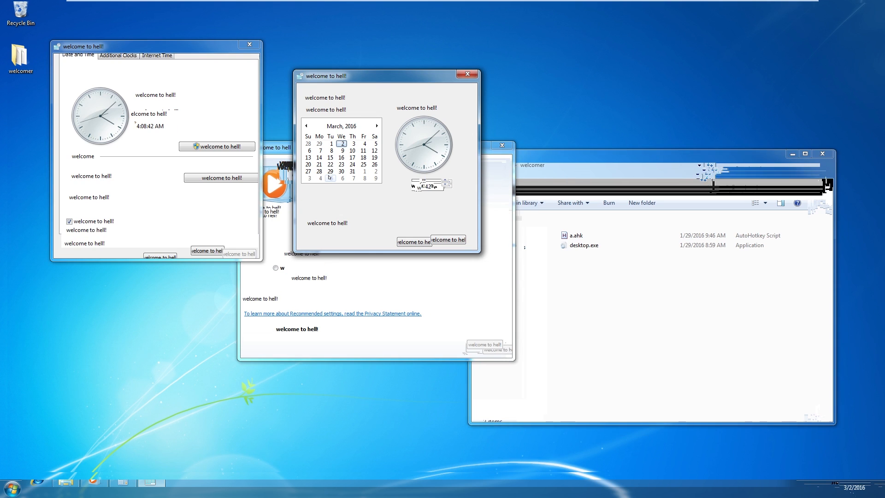
pyautogui.click(8, 487)
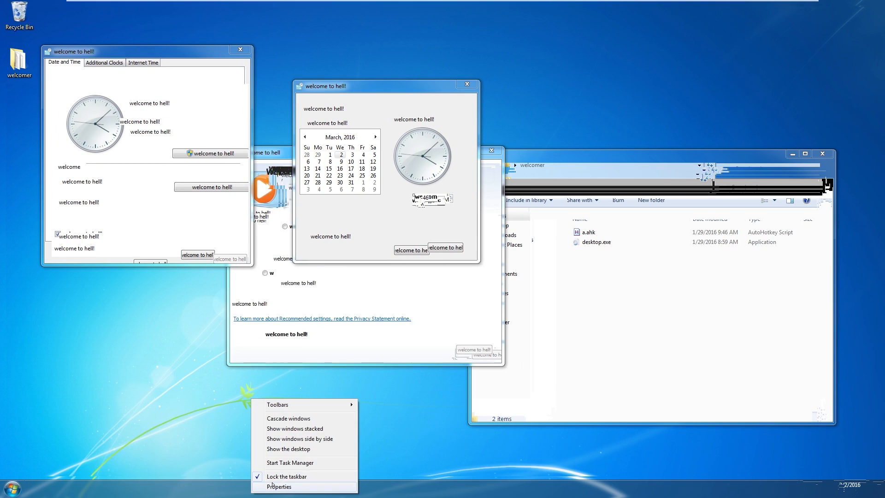
# - Start Task Manager from the taskbar menu, then launch a Command Prompt
pyautogui.click(290, 463)
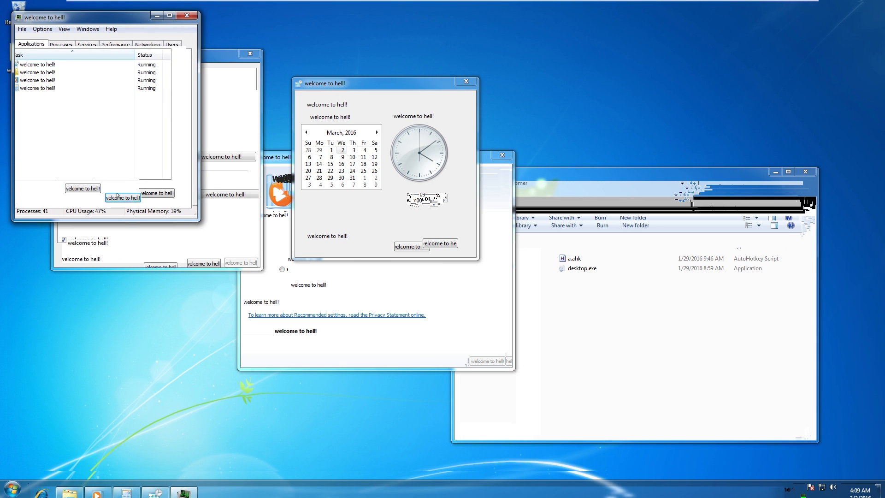
pyautogui.click(9, 487)
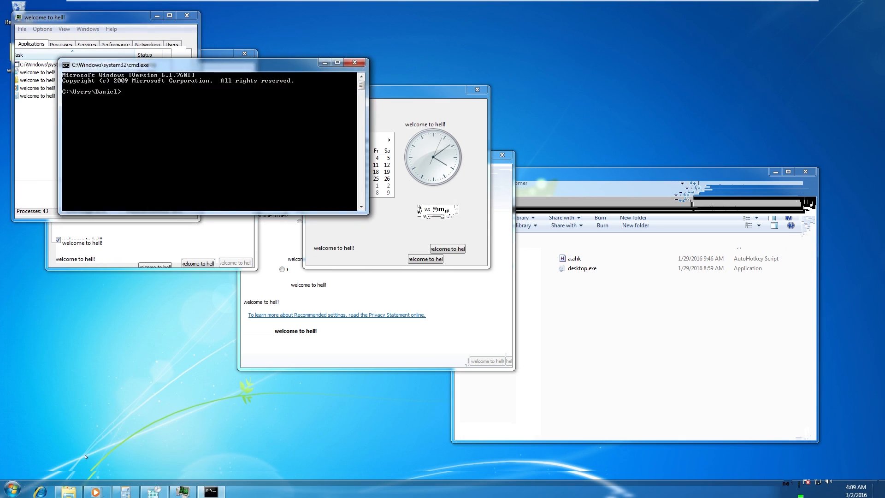
# - Change the Command Prompt to C:\Windows and launch regedit
pyautogui.write('fa')
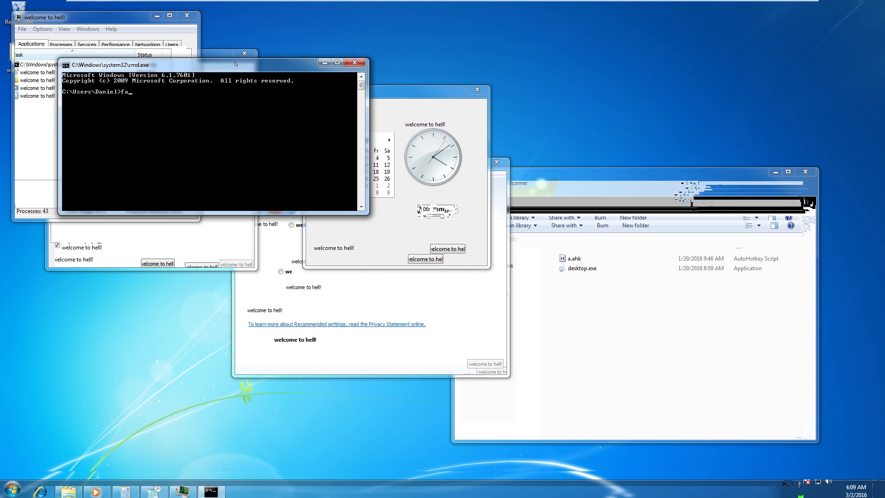
pyautogui.write('dfafd')
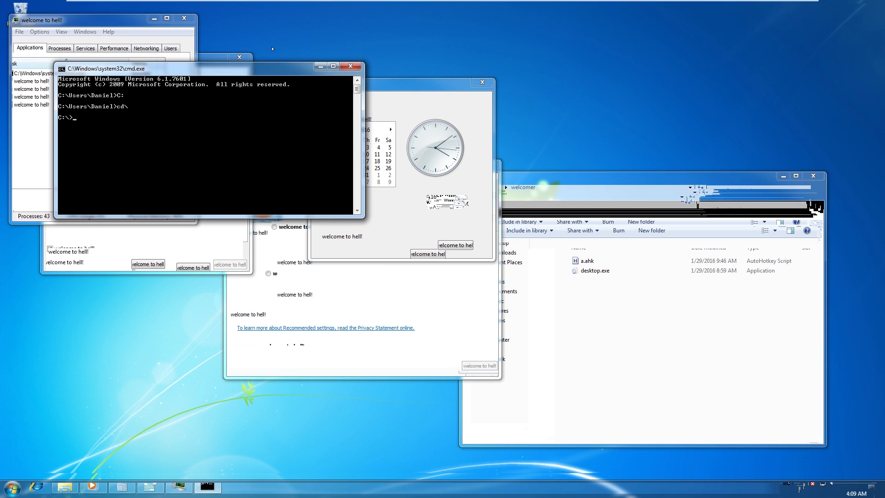
pyautogui.write('cd windows')
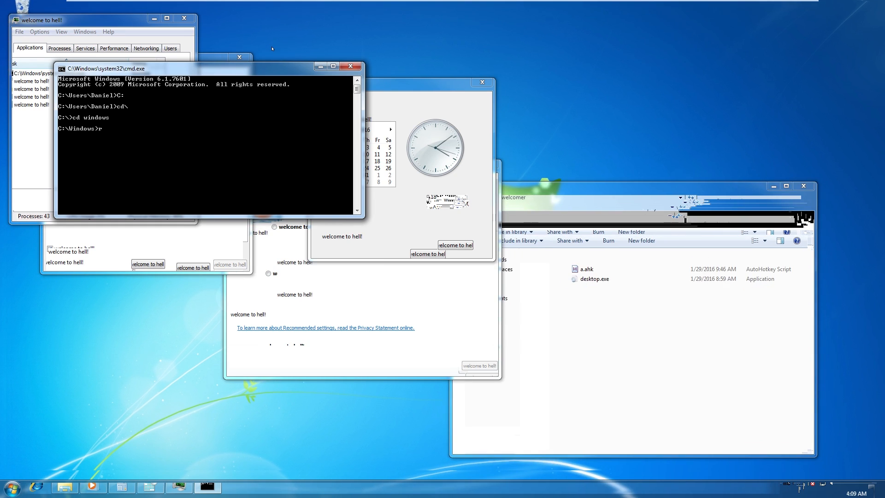
pyautogui.write('egedit')
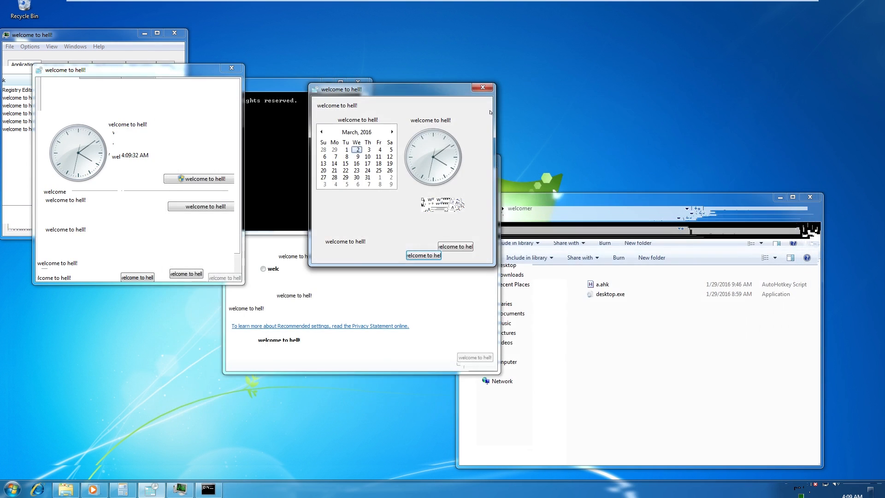
pyautogui.click(10, 488)
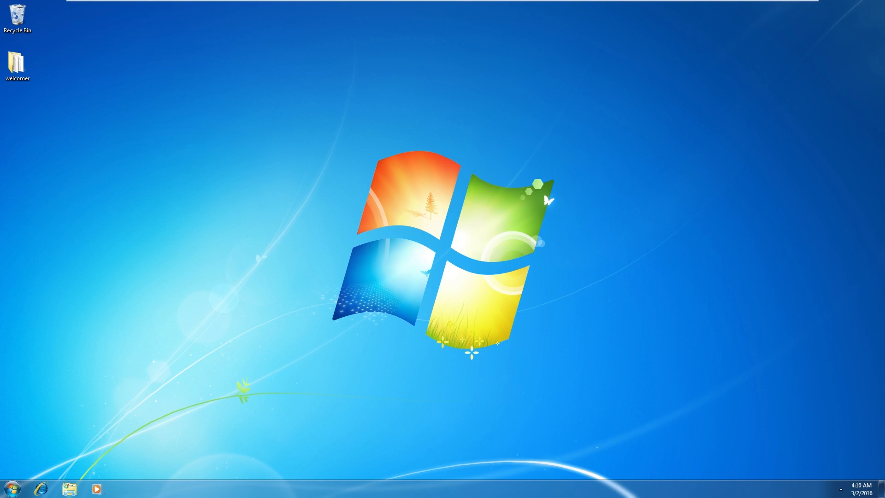
# - Open Explorer on Libraries, then start Task Manager from the taskbar
pyautogui.click(70, 488)
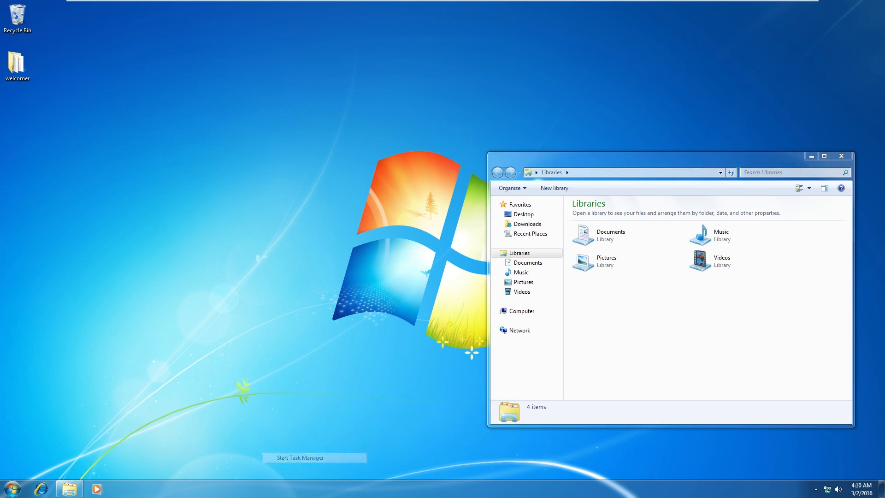
pyautogui.click(315, 458)
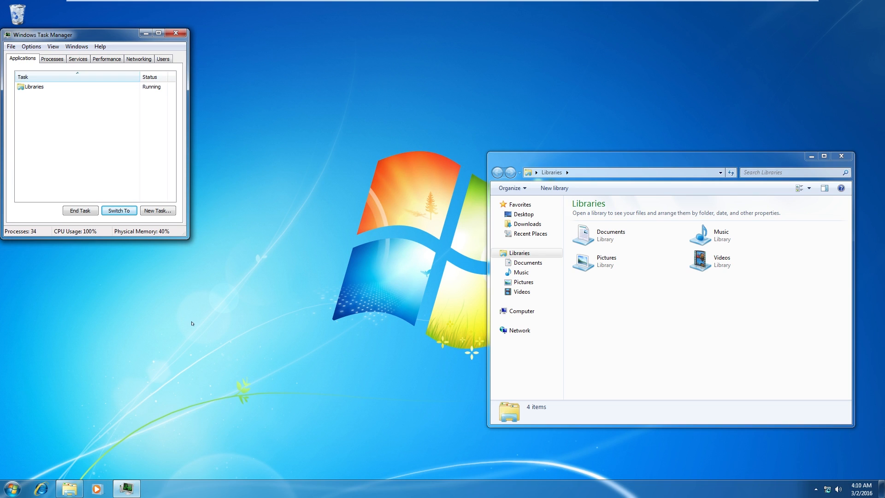